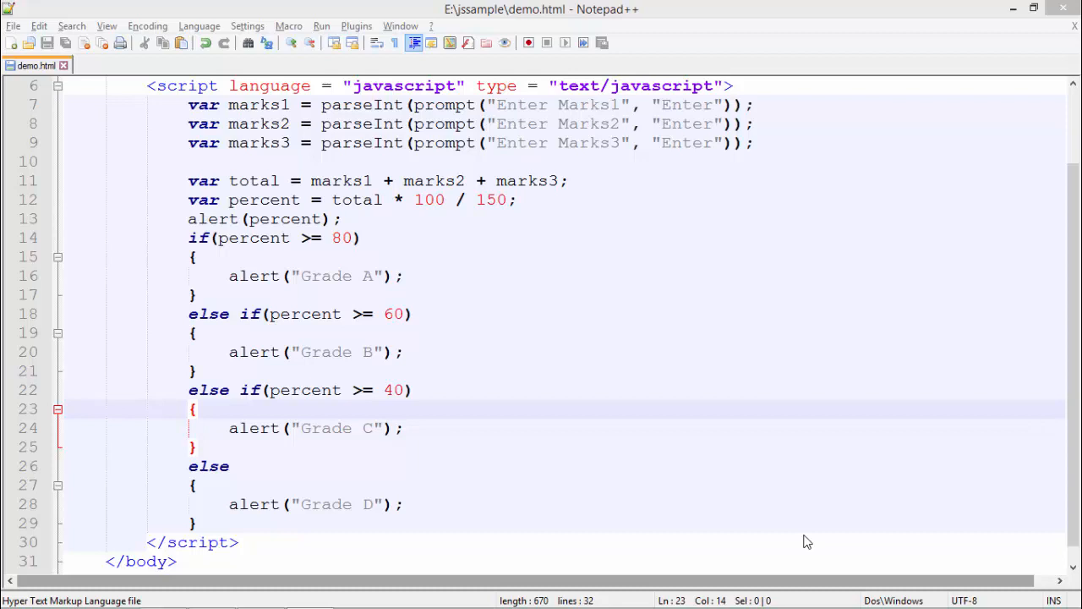
# Review the marks prompt, total and percent lines, then add a blank line above the if statement
pyautogui.click(444, 104)
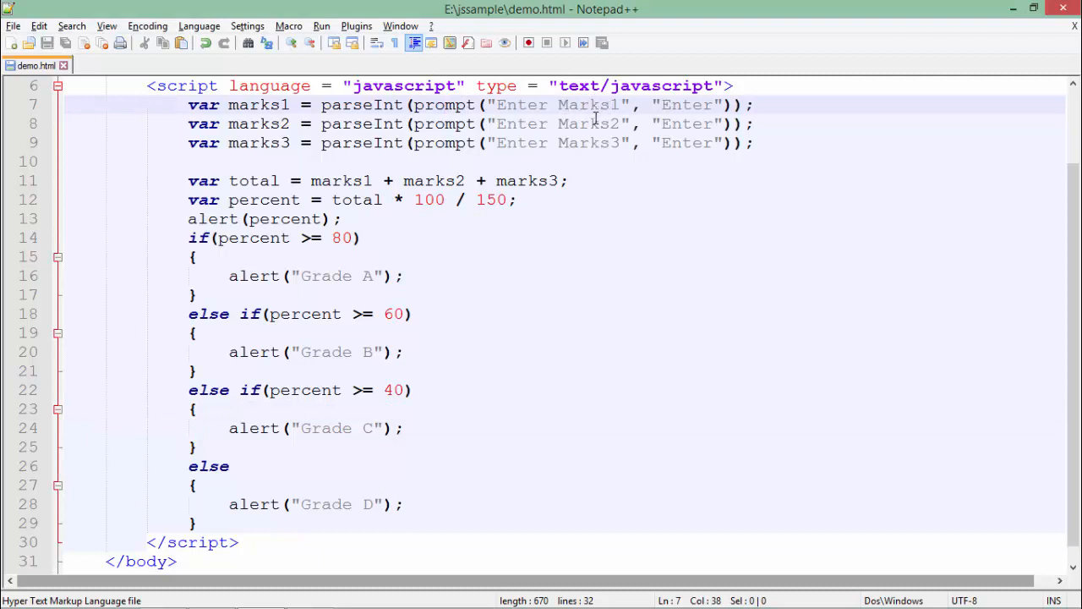
pyautogui.moveTo(596, 142)
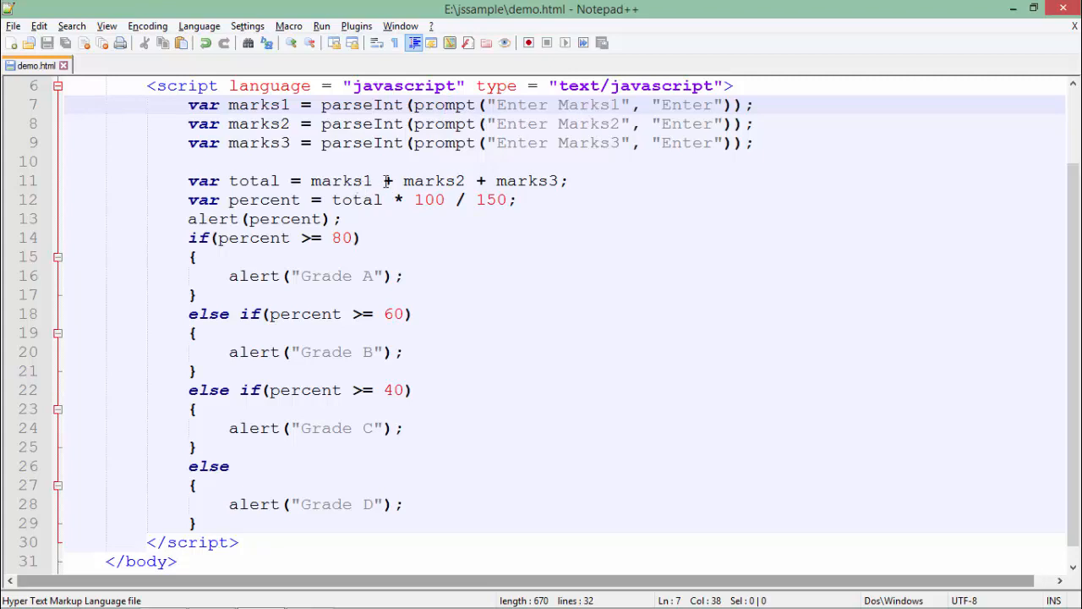
pyautogui.click(473, 180)
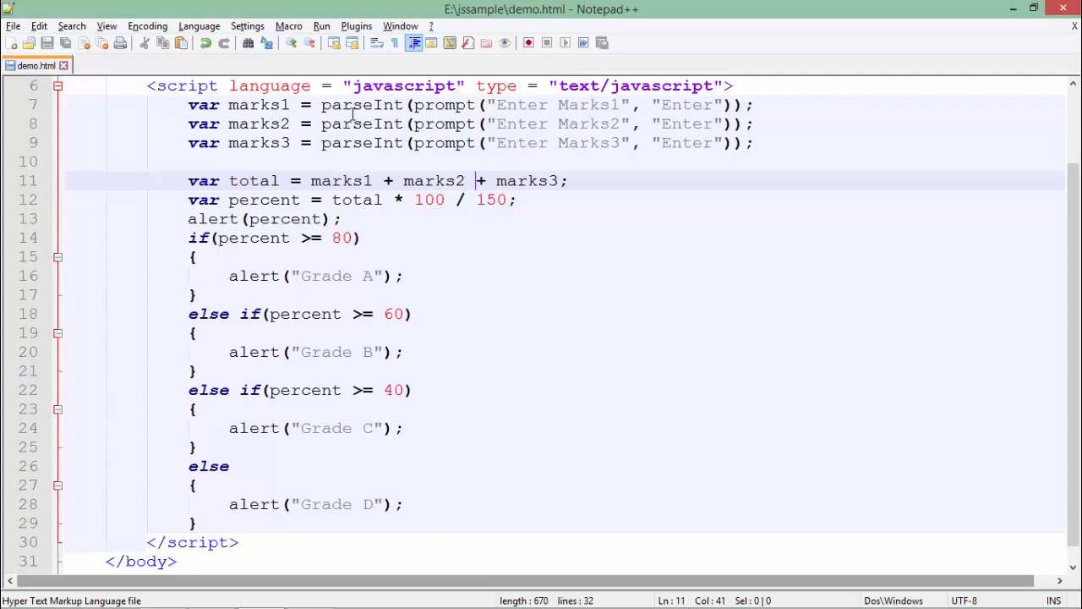
pyautogui.click(368, 105)
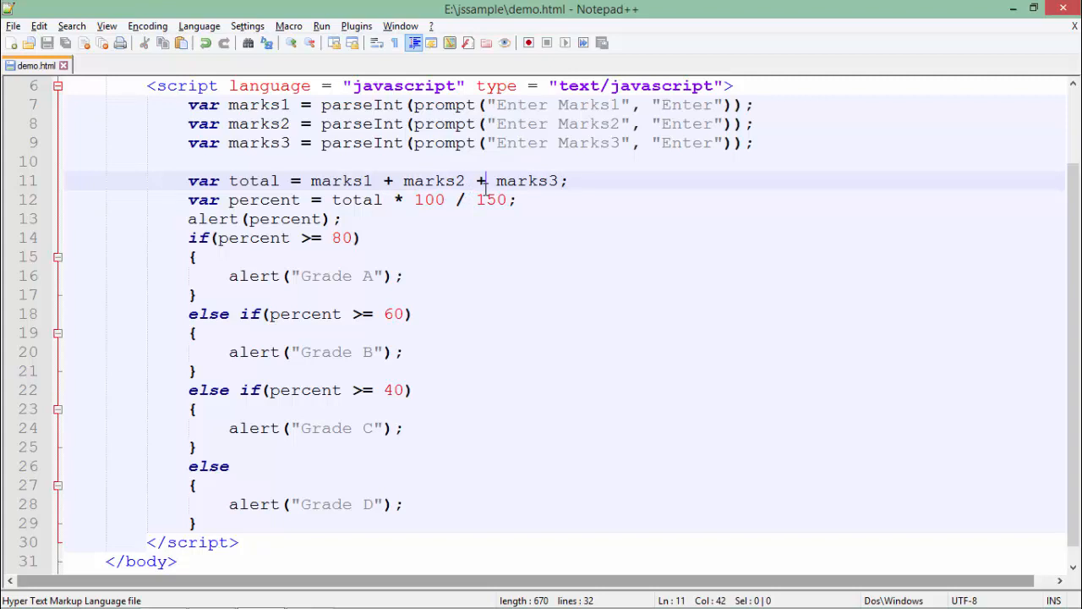
pyautogui.click(239, 180)
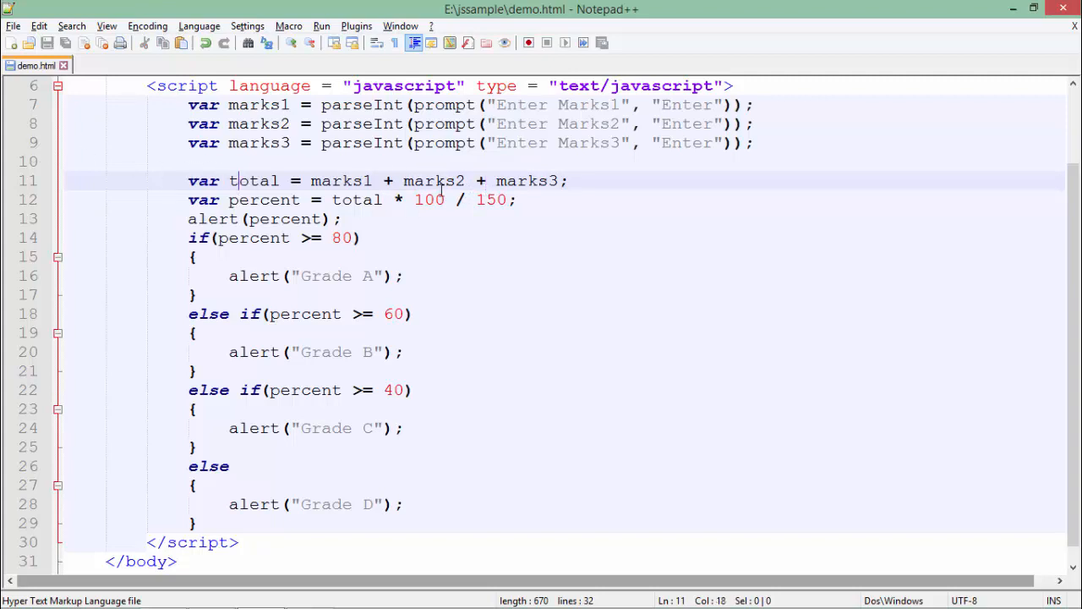
pyautogui.click(455, 200)
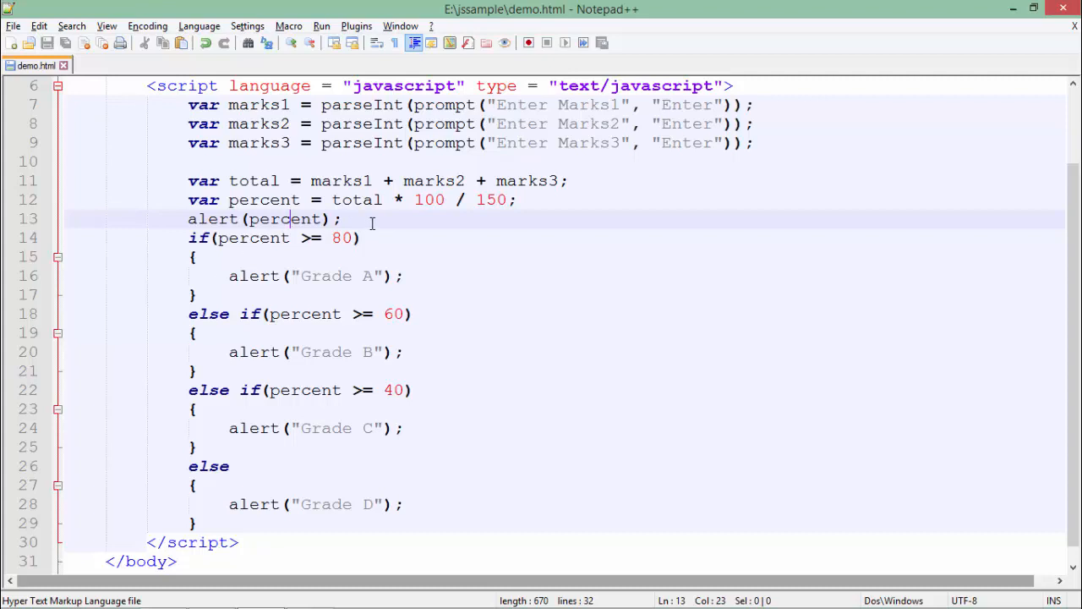
pyautogui.click(342, 219)
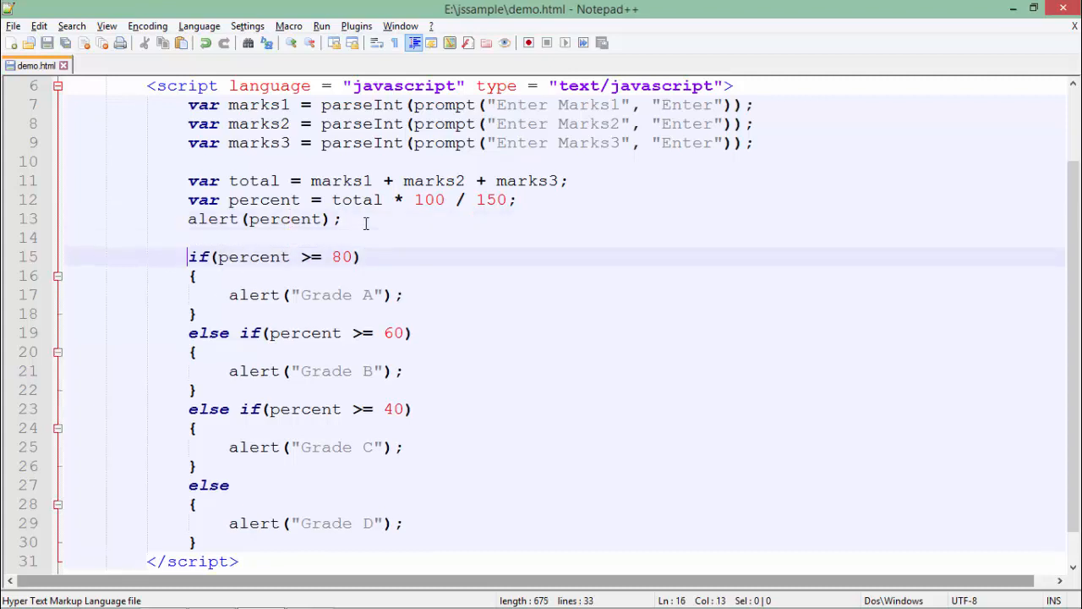
pyautogui.click(194, 428)
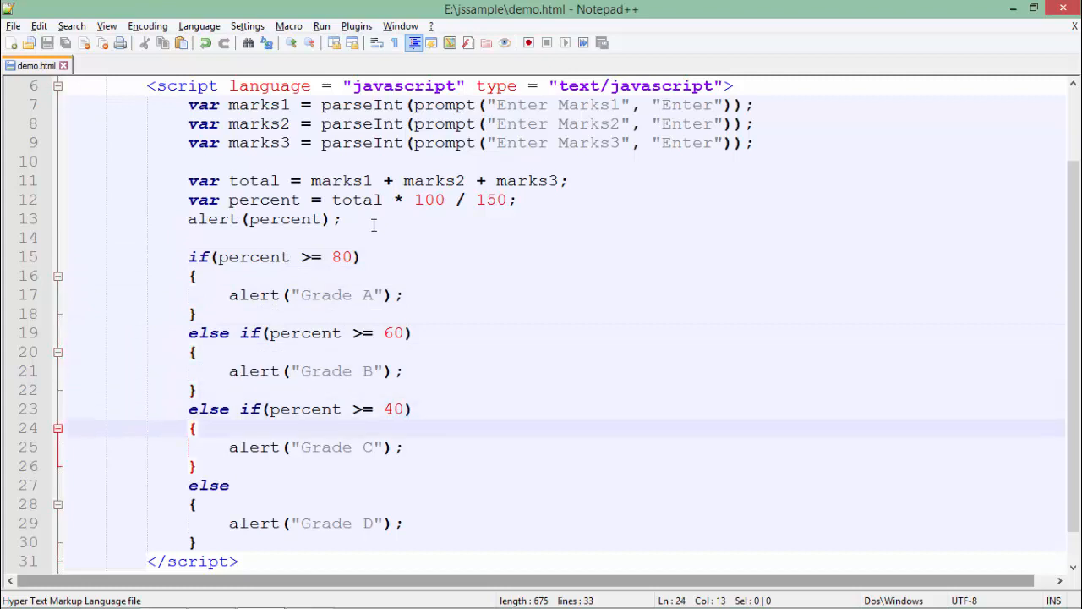
pyautogui.click(200, 257)
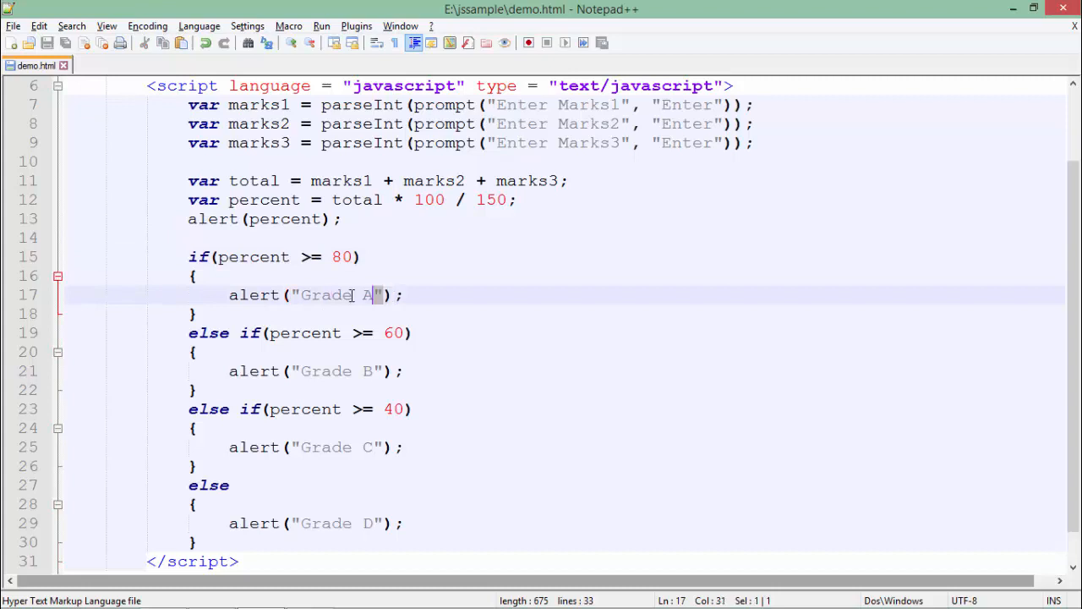
pyautogui.moveTo(380, 294); pyautogui.dragTo(330, 294)
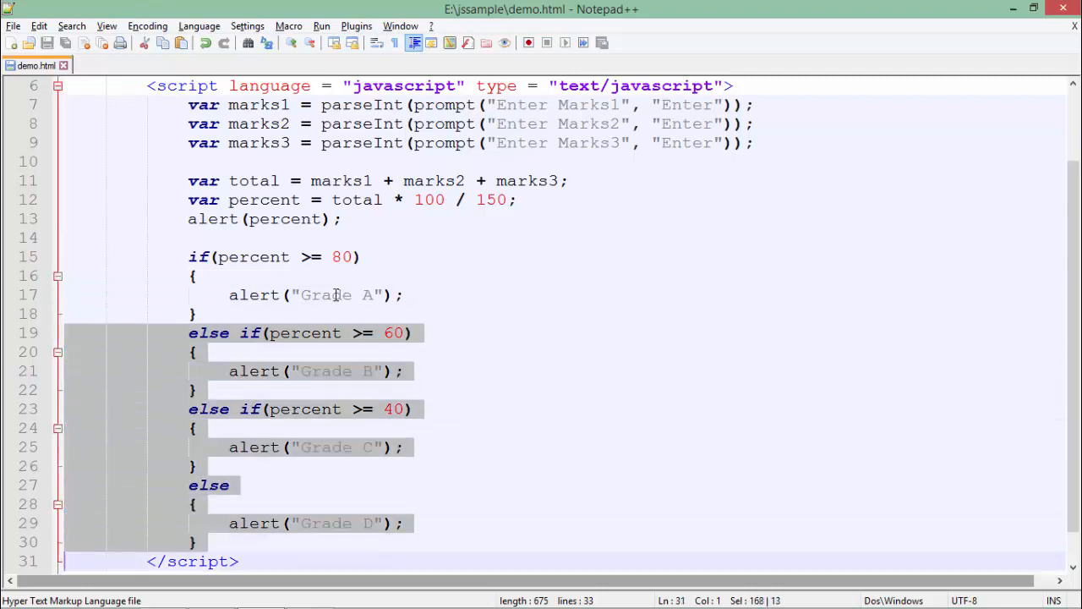
pyautogui.press('Delete')
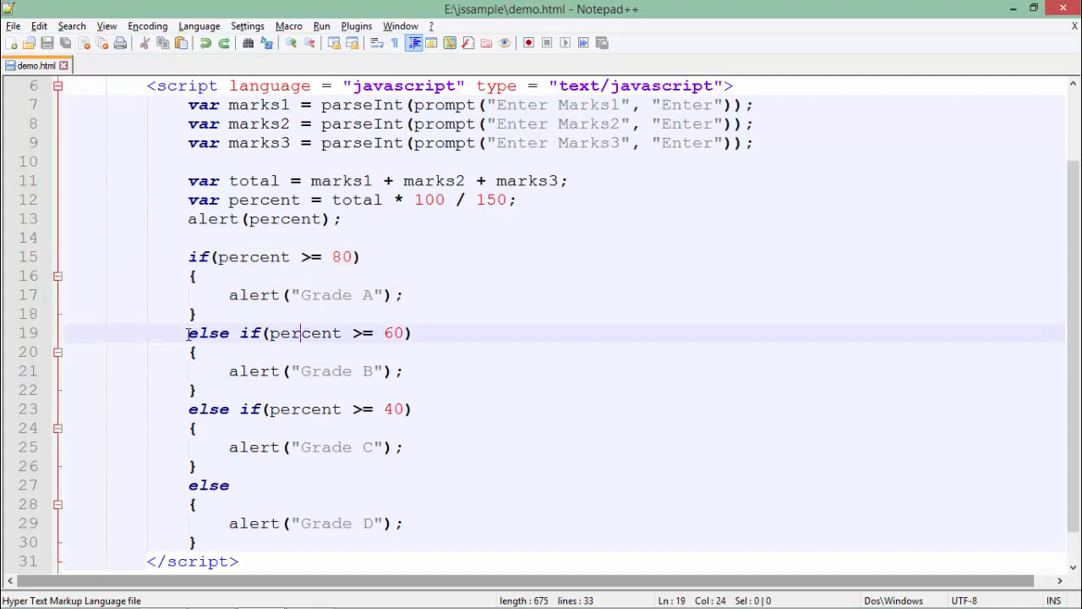
pyautogui.moveTo(187, 333); pyautogui.dragTo(196, 388)
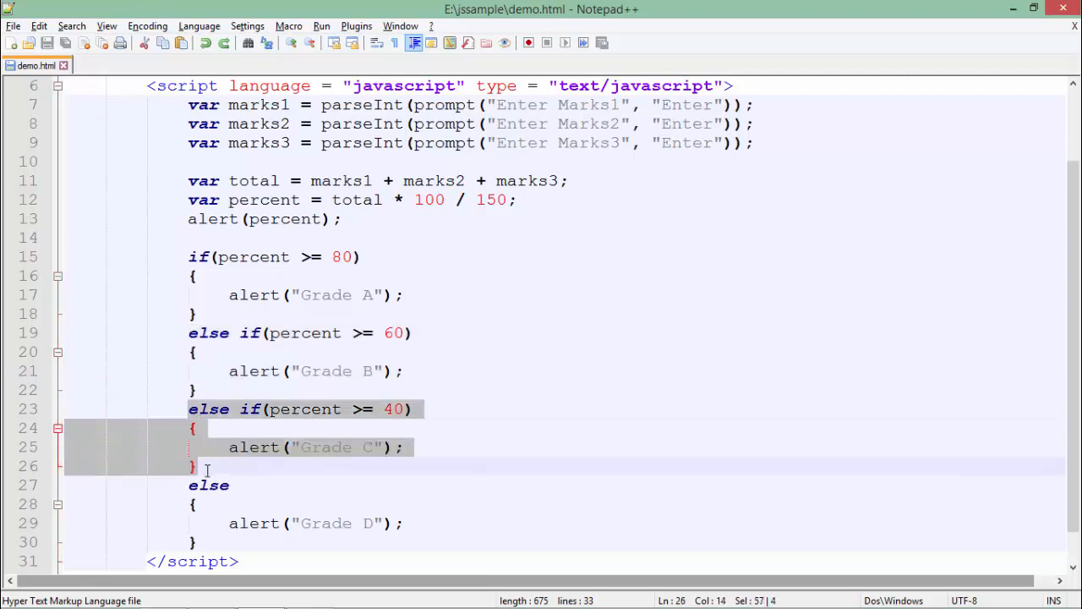
pyautogui.moveTo(207, 466); pyautogui.dragTo(195, 541)
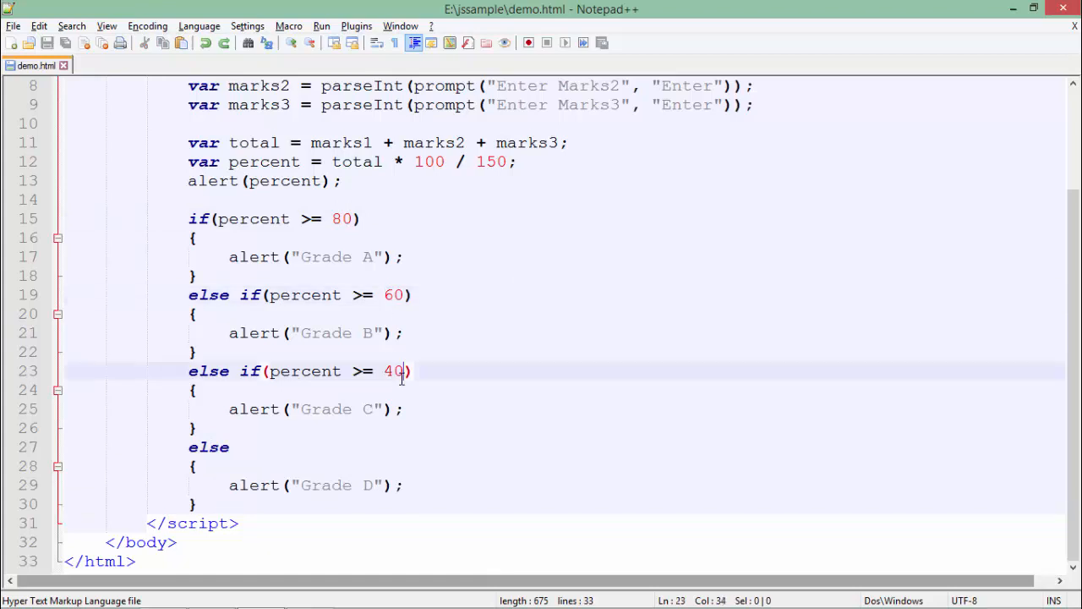
pyautogui.click(190, 218)
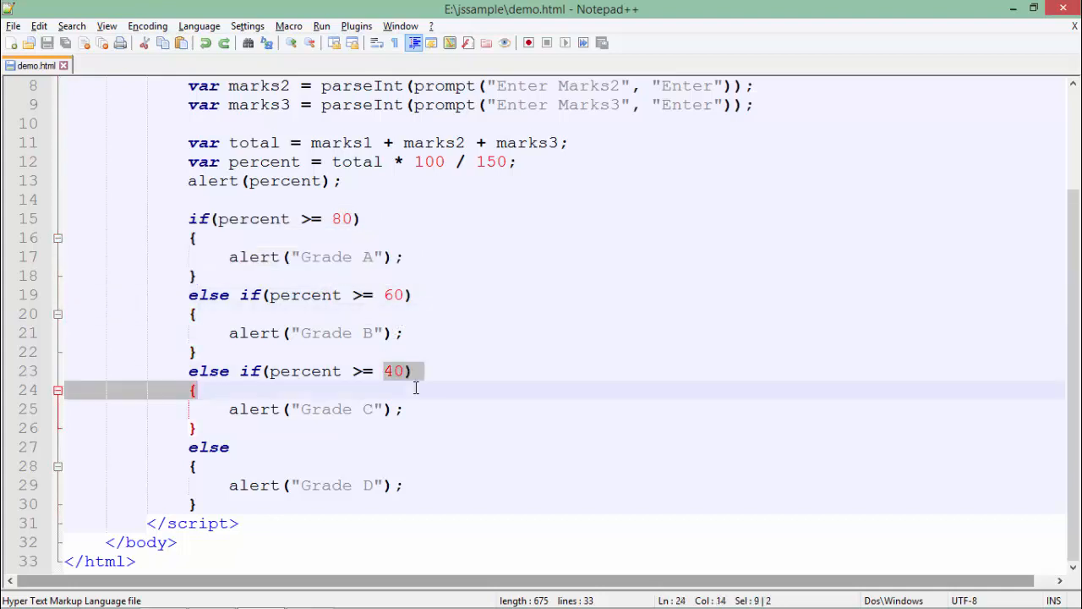
pyautogui.click(372, 294)
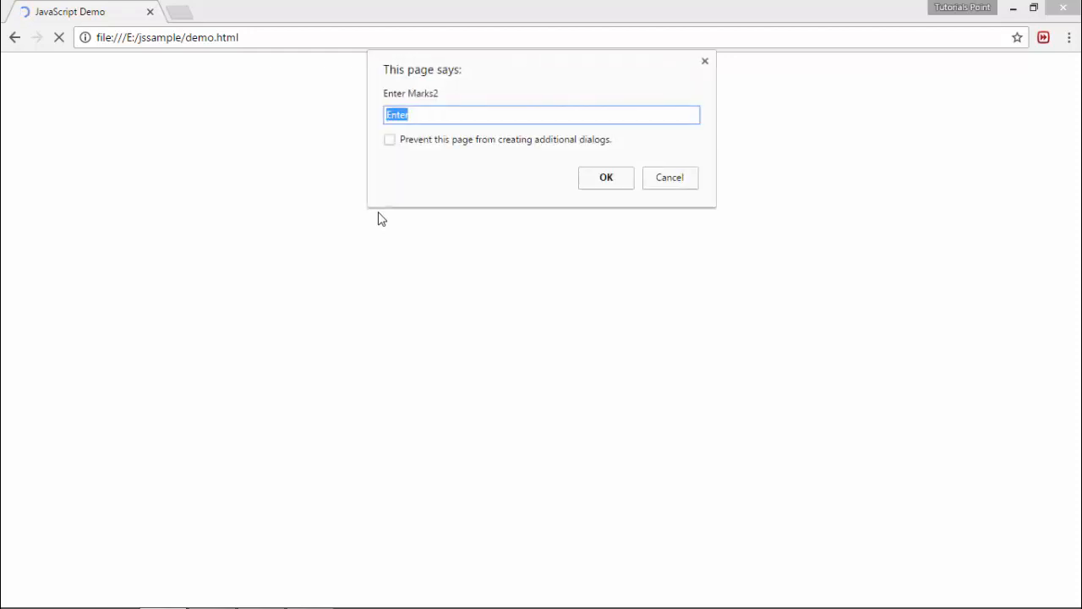
# Enter 47 as the third mark and acknowledge the 92 percent and Grade A alerts
pyautogui.write('47')
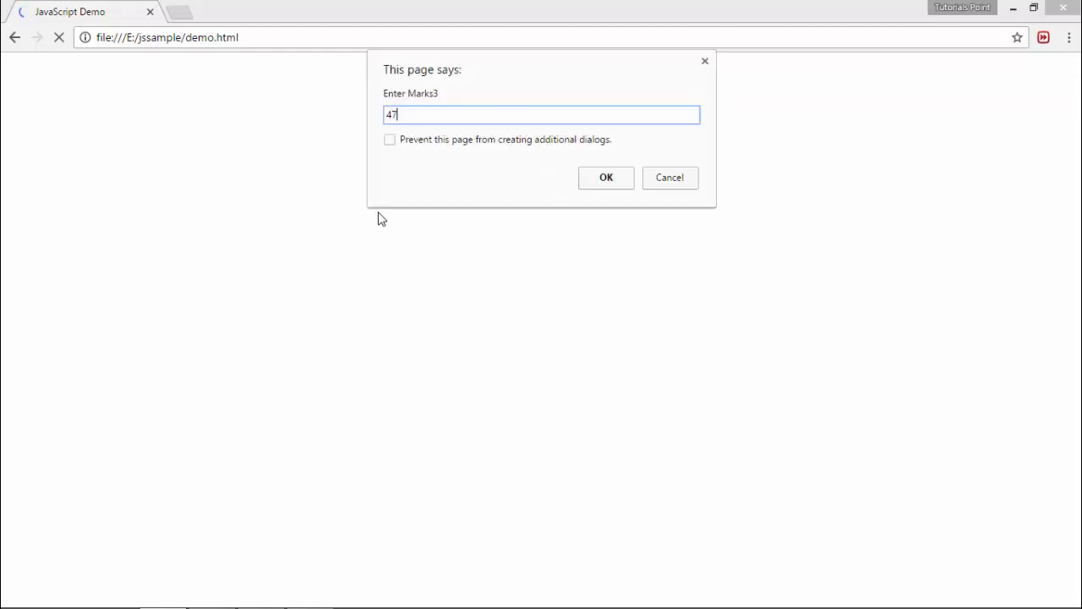
pyautogui.click(607, 177)
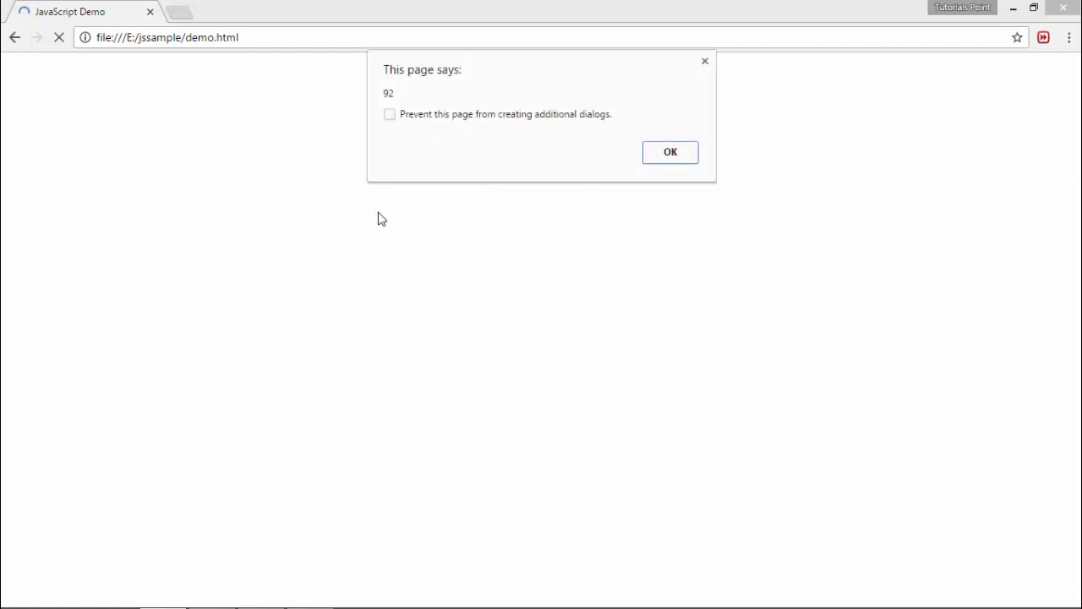
pyautogui.click(670, 153)
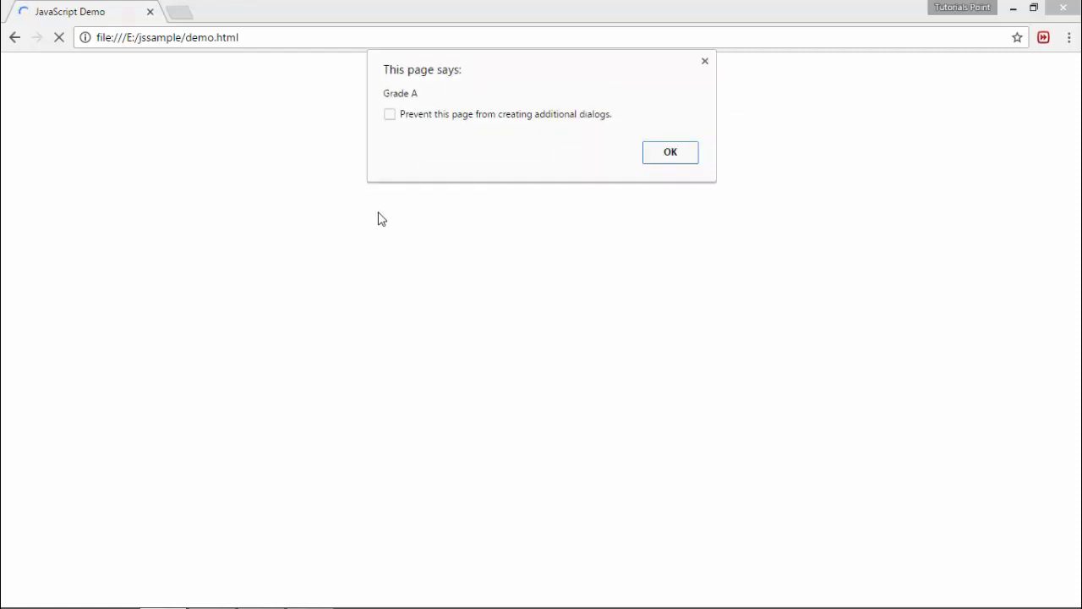
pyautogui.click(670, 152)
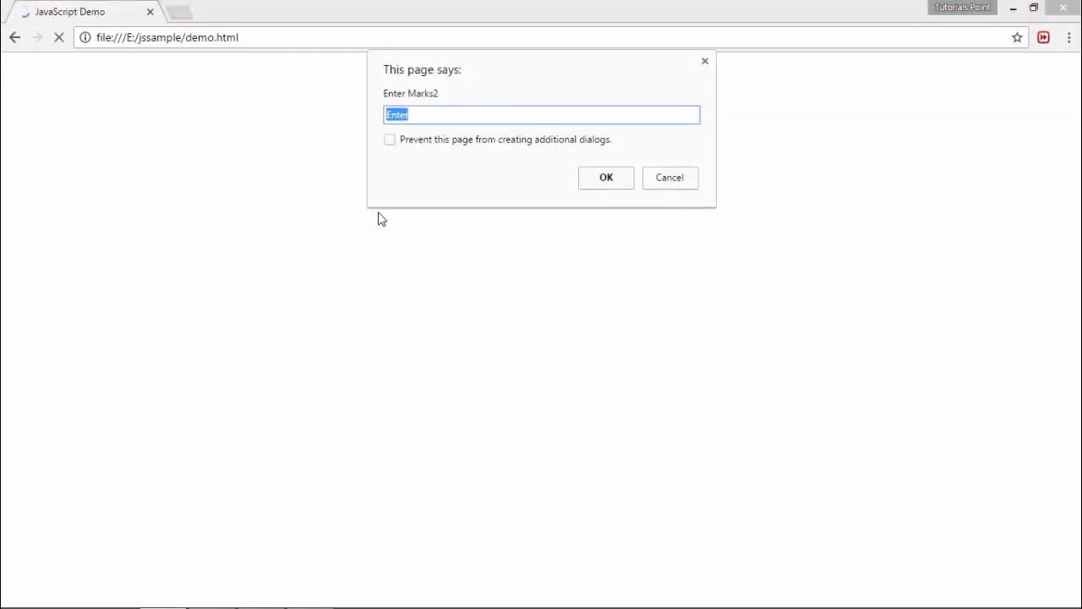
# Enter 3 as the third mark and acknowledge the 68.67 percent and Grade B alerts
pyautogui.write('3')
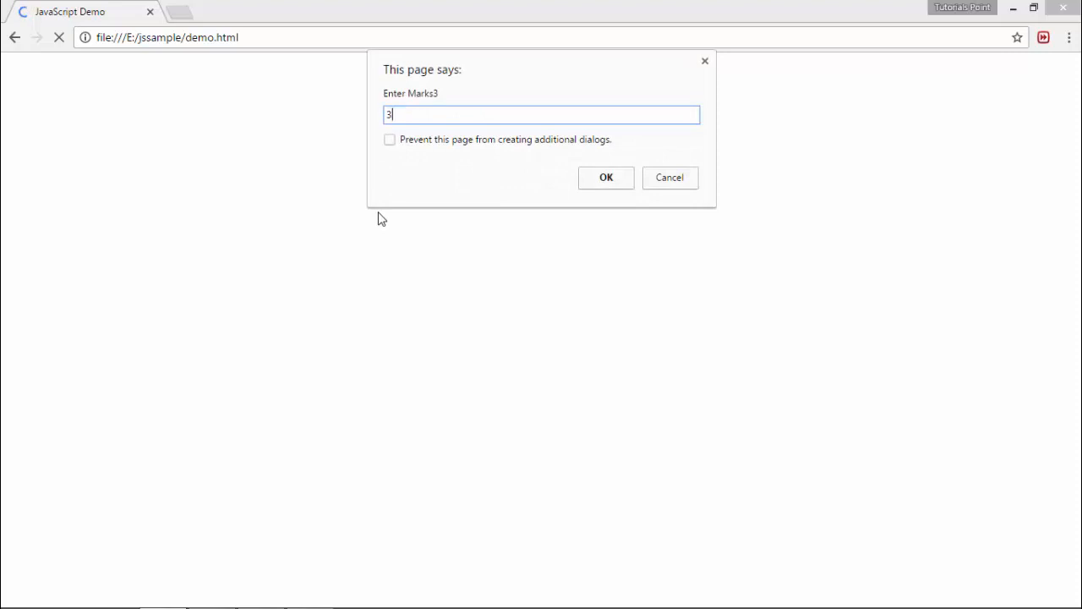
pyautogui.click(606, 178)
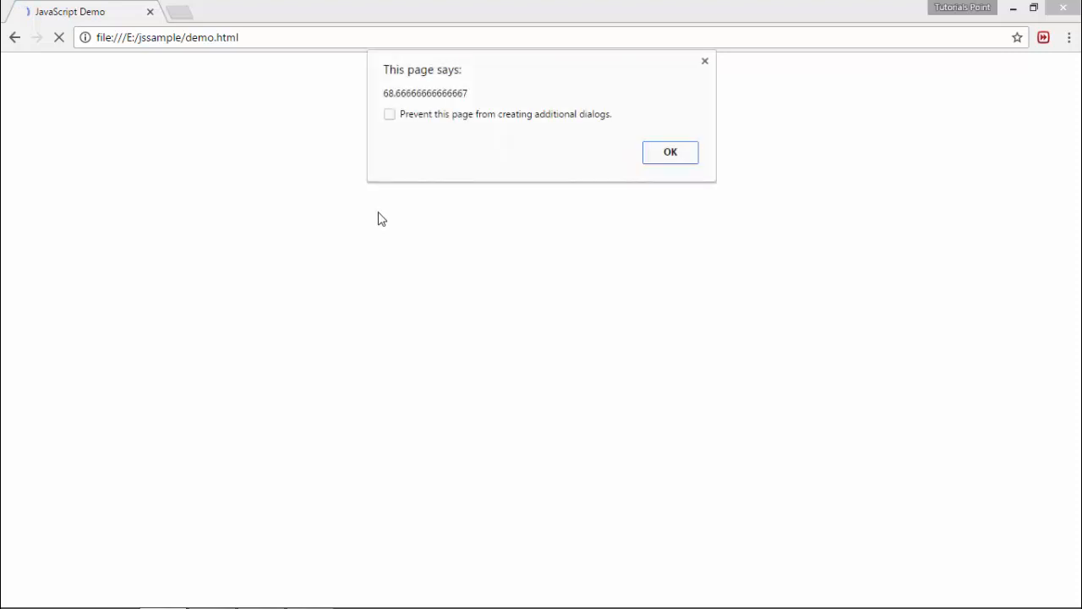
pyautogui.click(670, 152)
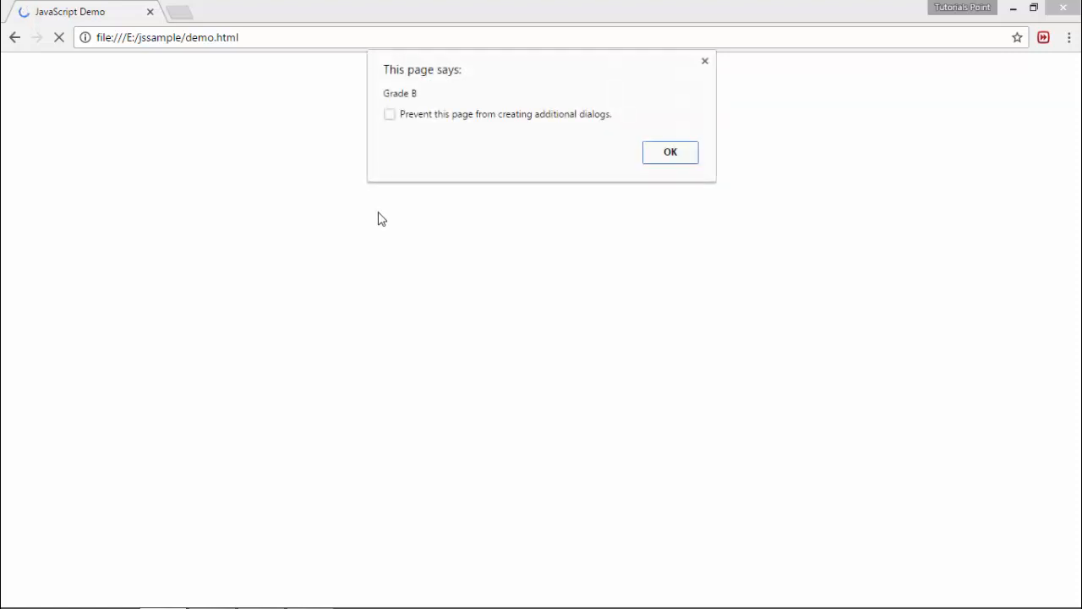
pyautogui.click(670, 152)
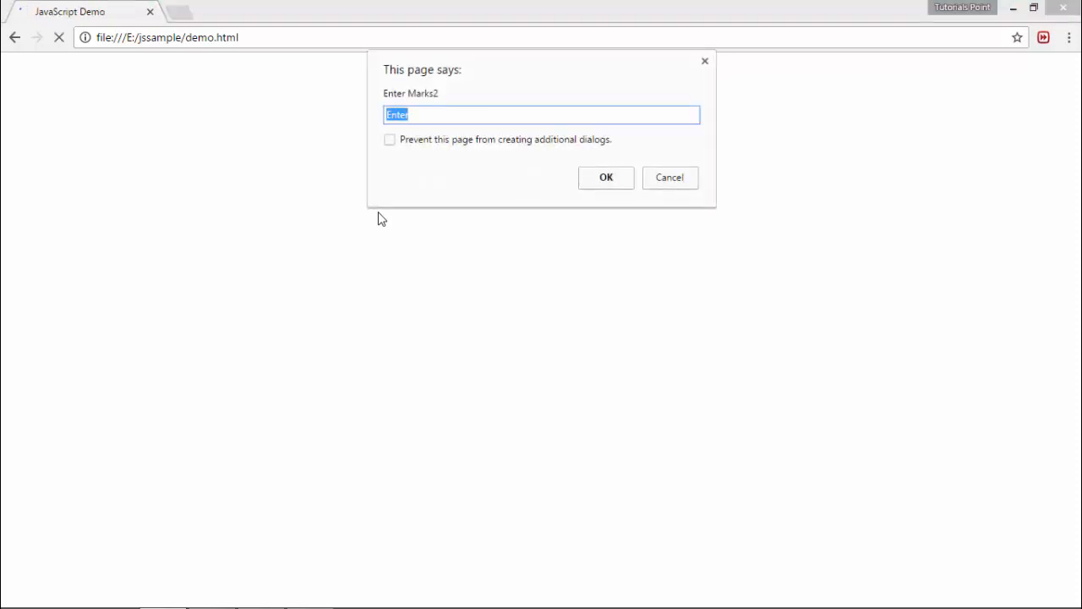
# Enter 1 as the third mark and acknowledge the 33.33 percent and Grade D alerts
pyautogui.write('1')
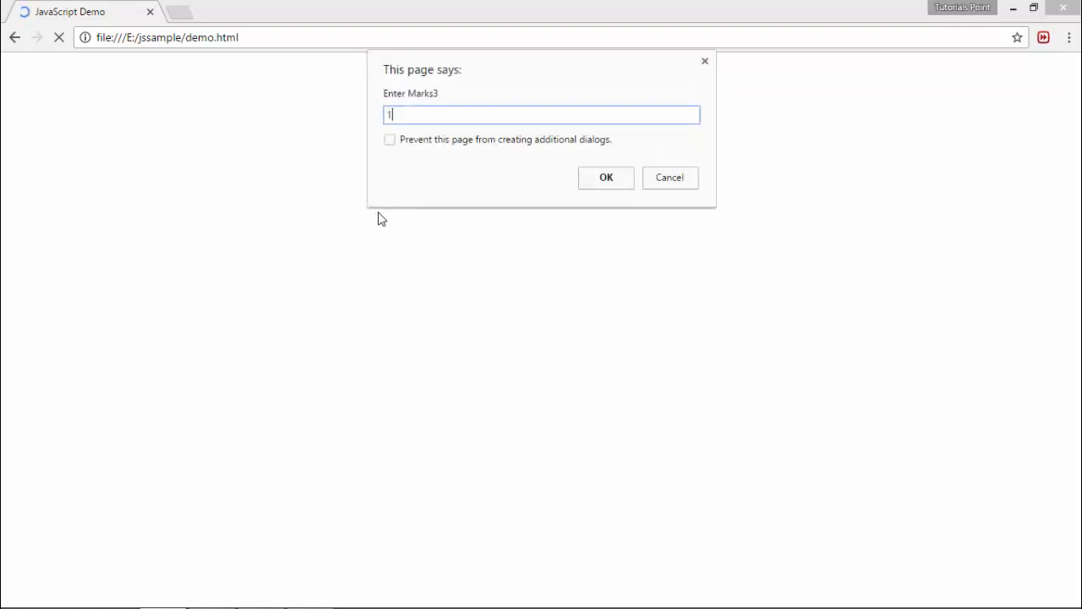
pyautogui.click(606, 177)
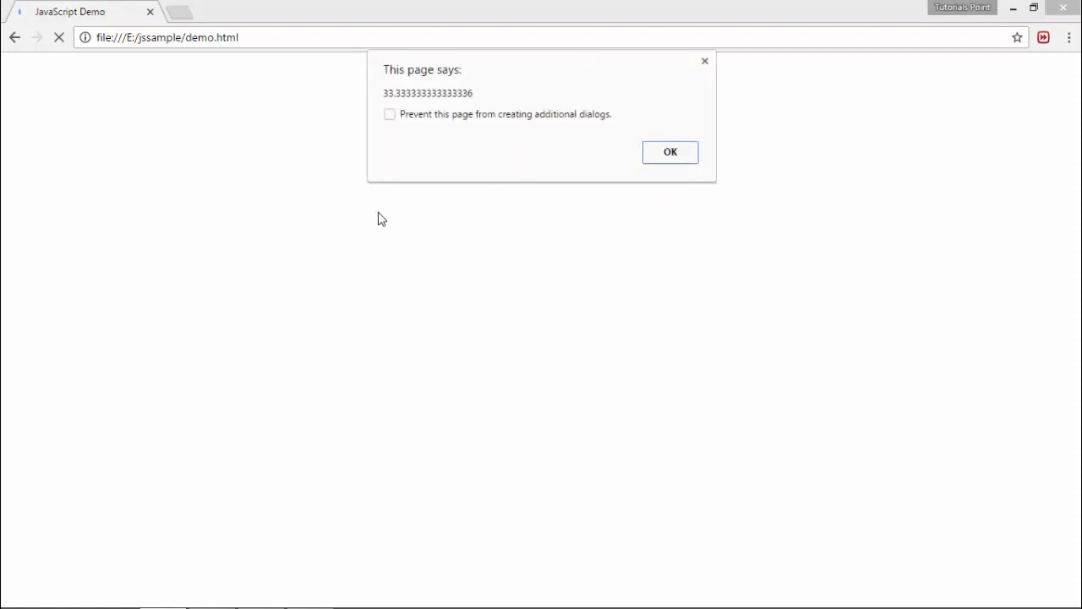
pyautogui.click(670, 153)
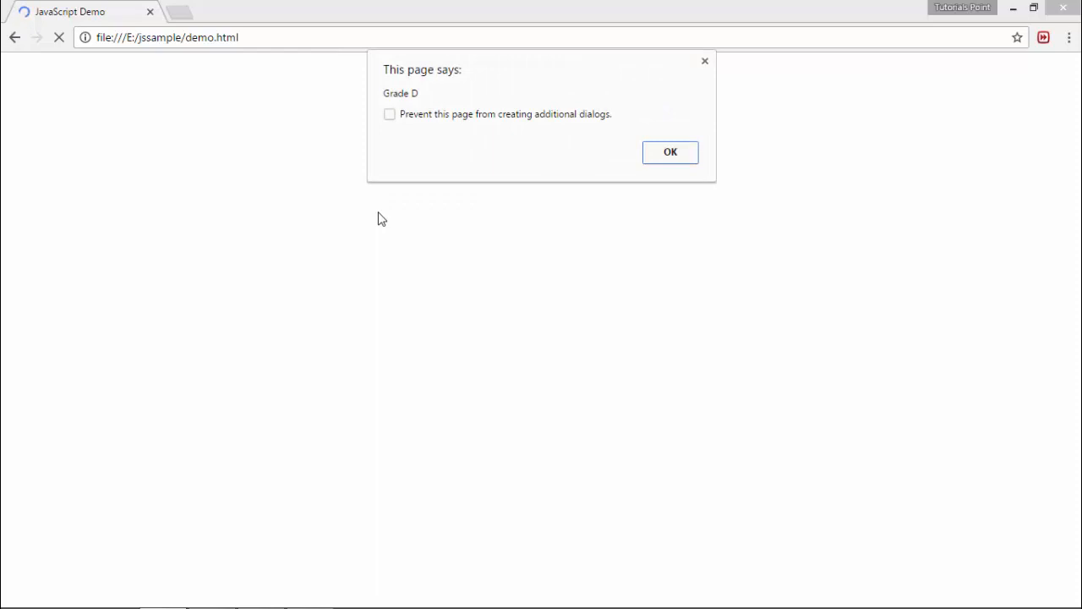
pyautogui.click(670, 152)
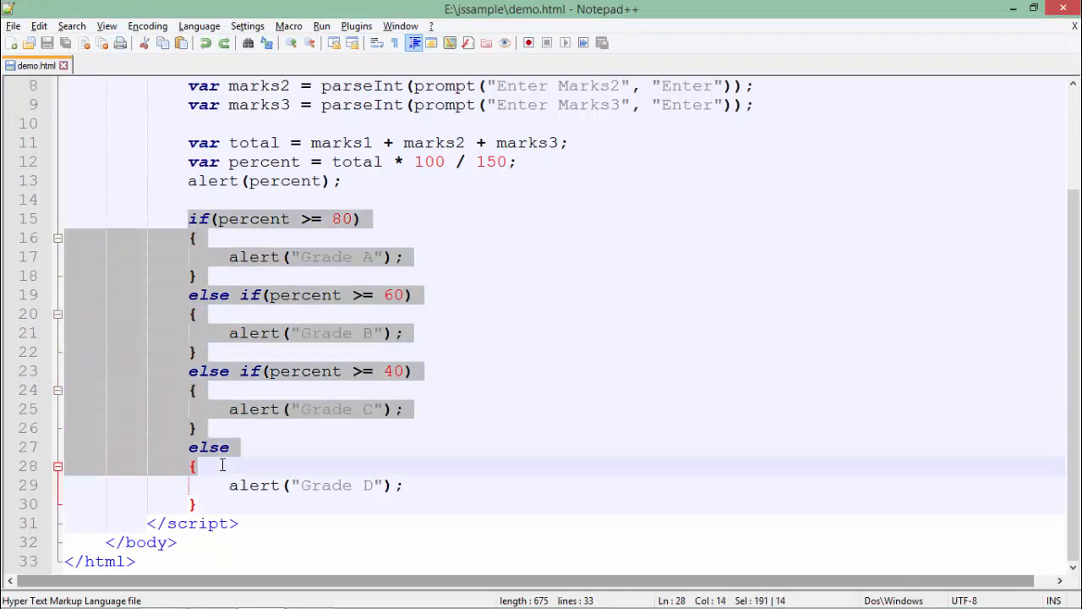
pyautogui.click(323, 219)
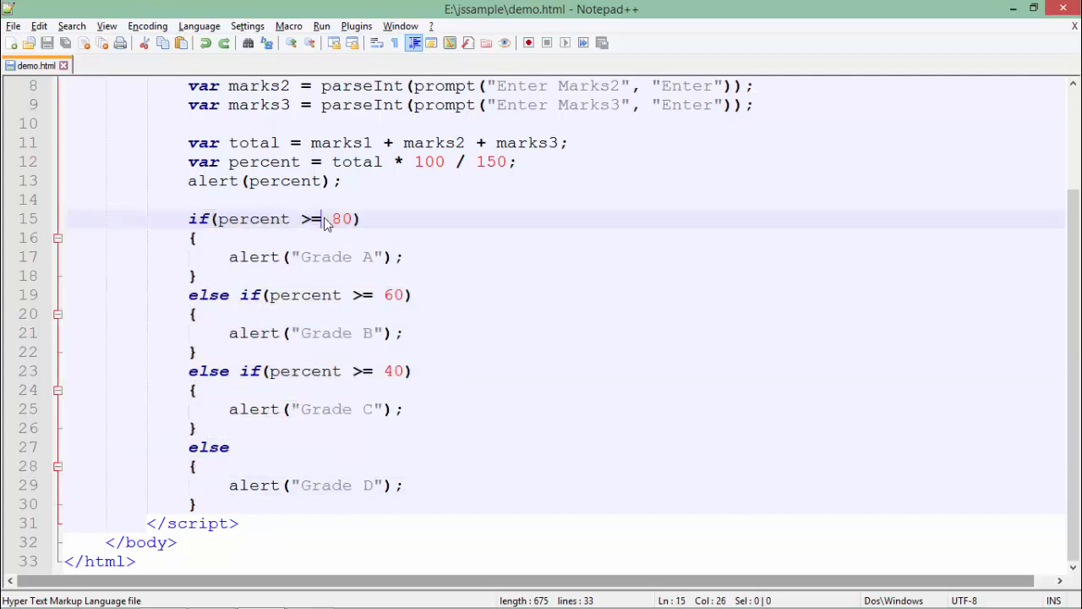